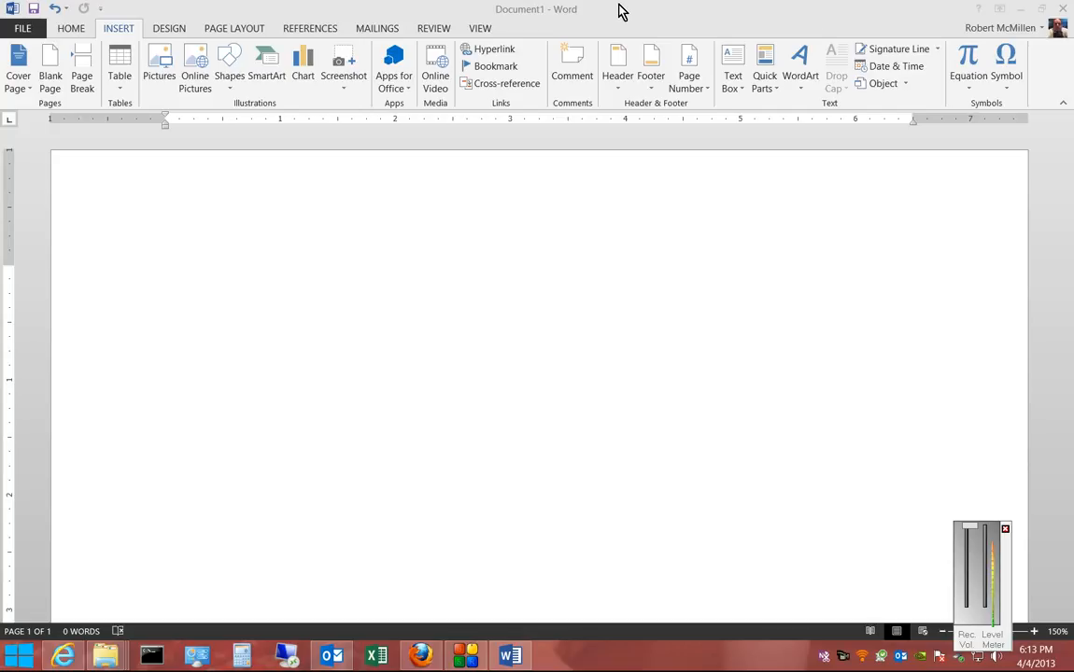
pyautogui.moveTo(348, 218)
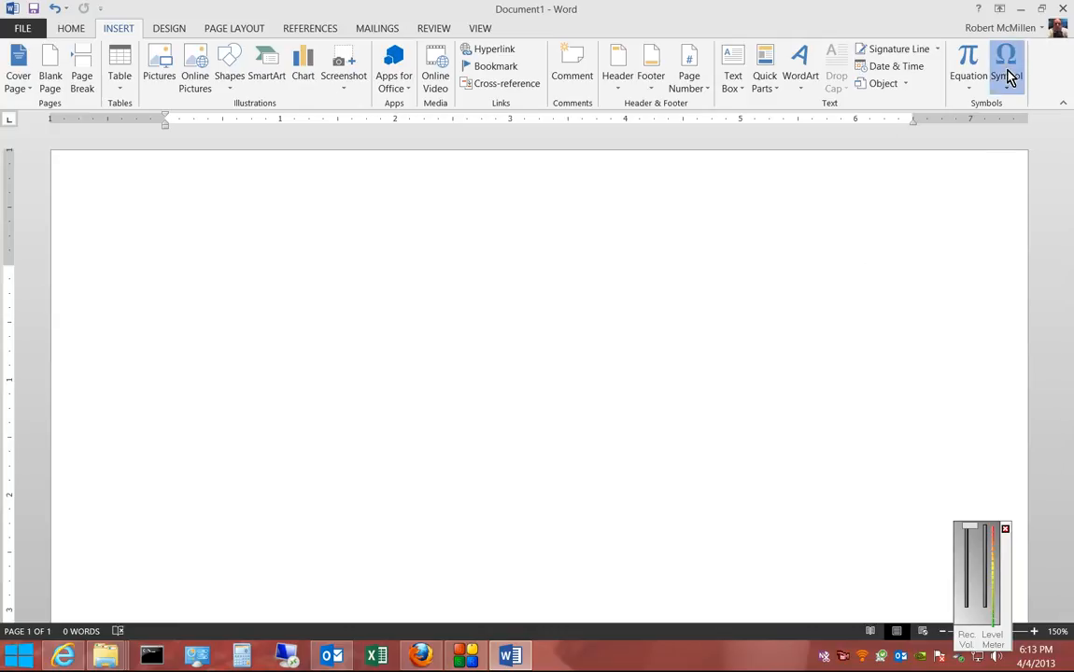
# - Insert a pi symbol from the Symbol gallery as the document's first content and deselect it
pyautogui.click(1005, 70)
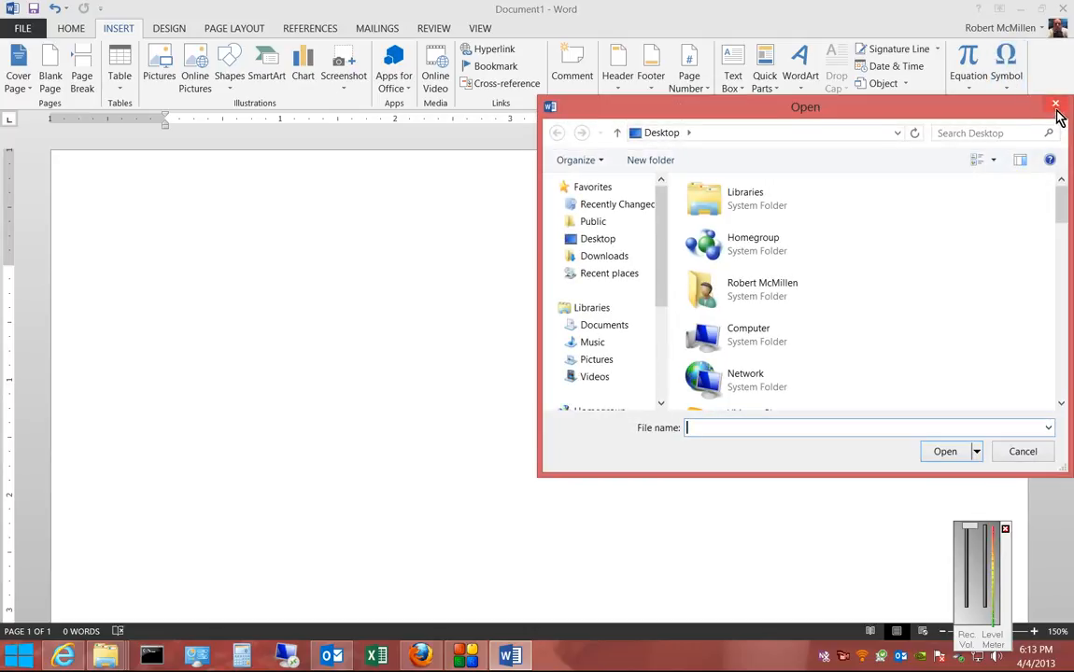
pyautogui.click(1057, 105)
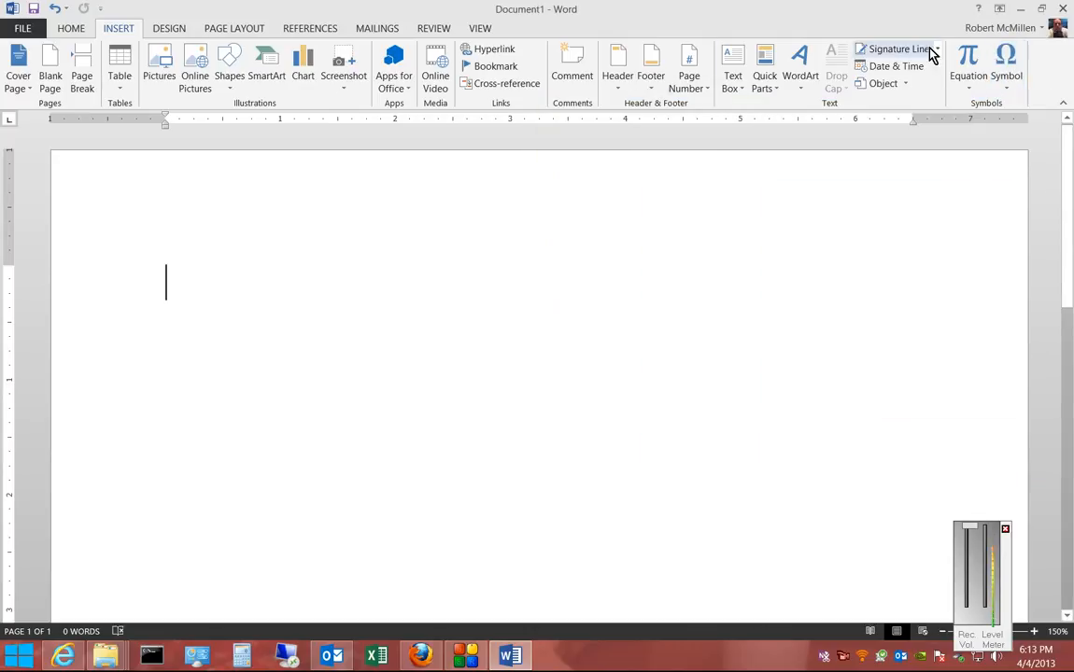
pyautogui.click(1005, 71)
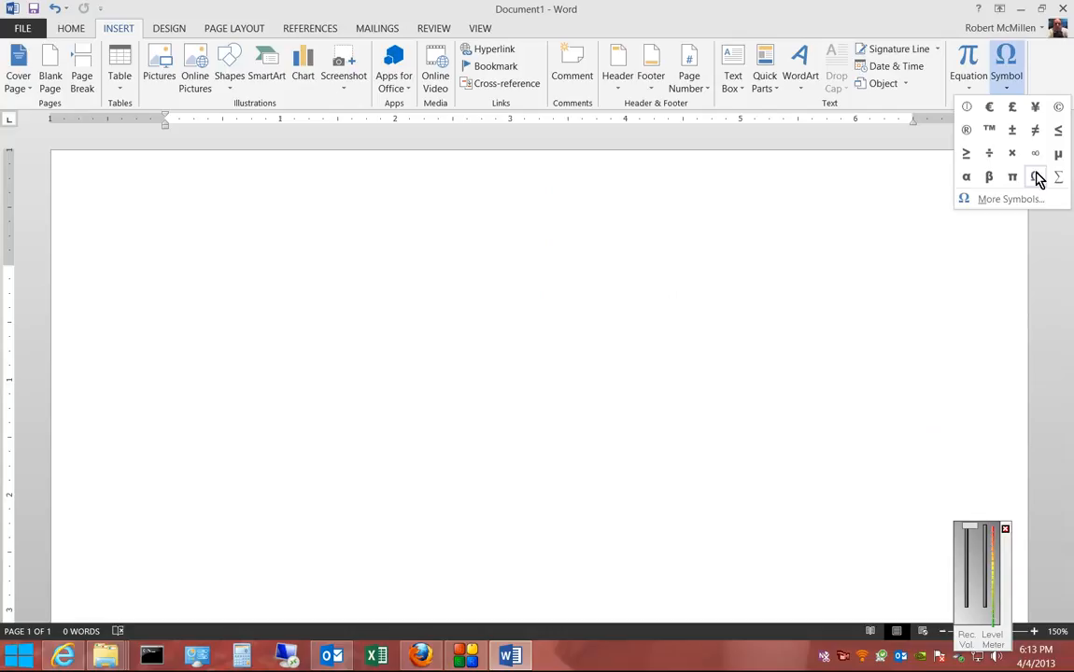
pyautogui.moveTo(1035, 154)
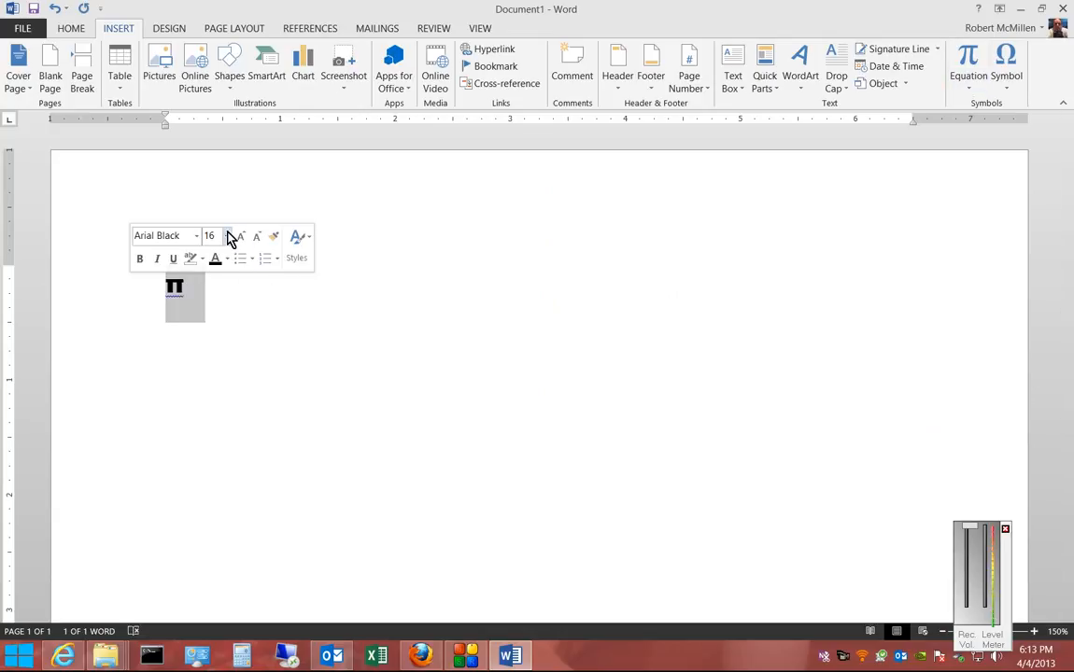
pyautogui.click(226, 236)
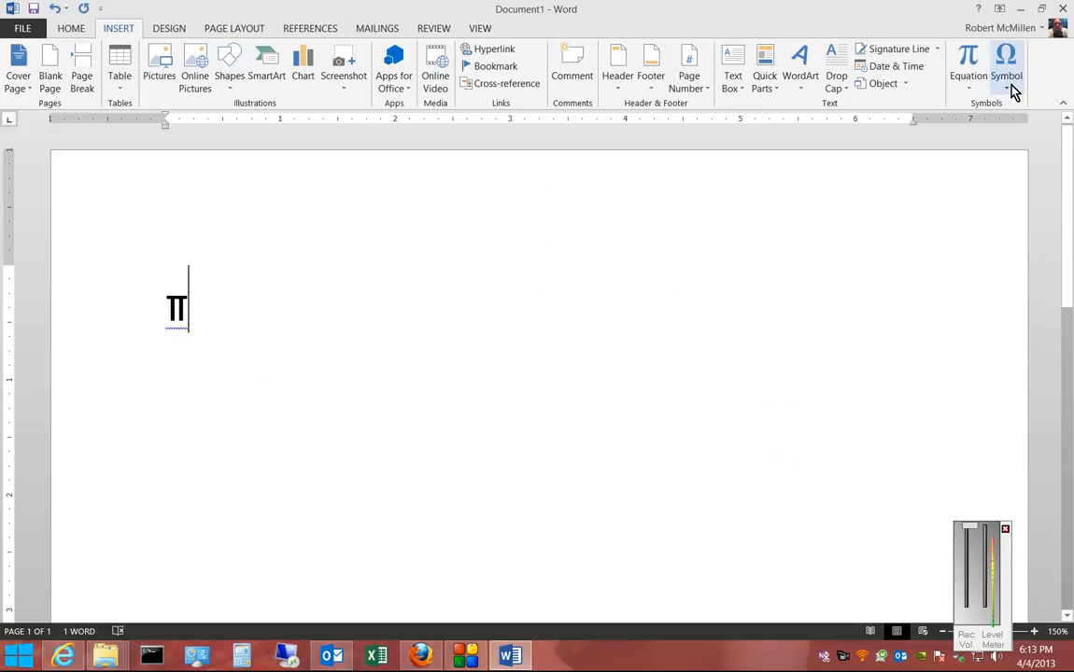
# - In the full Symbol dialog, choose the Andalus font and browse its Letterlike Symbols subset
pyautogui.click(1005, 65)
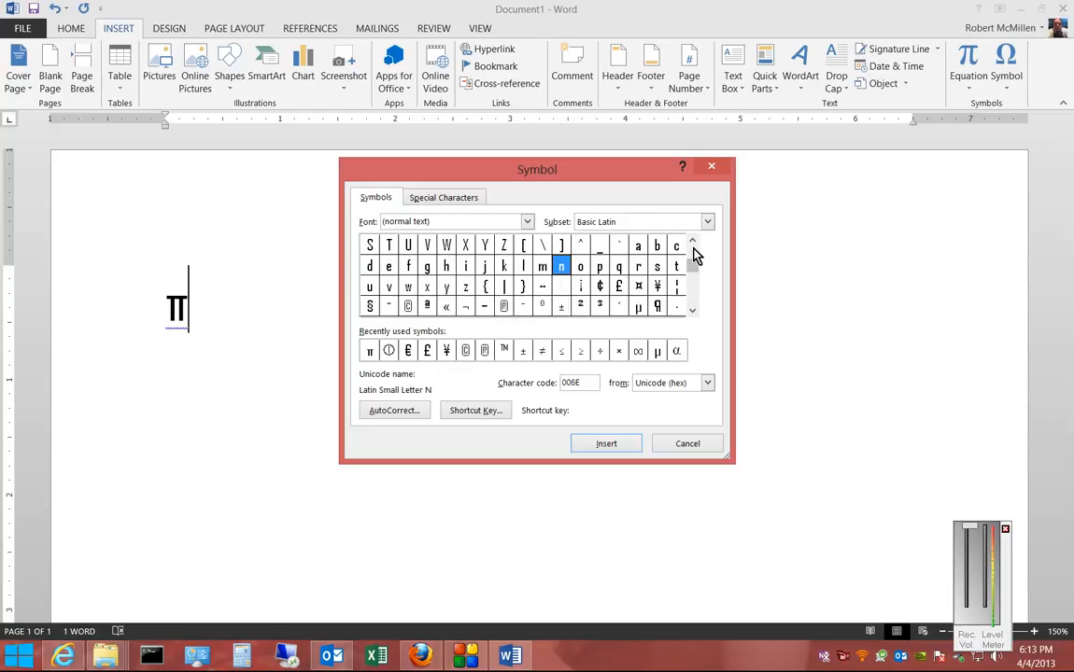
pyautogui.click(527, 221)
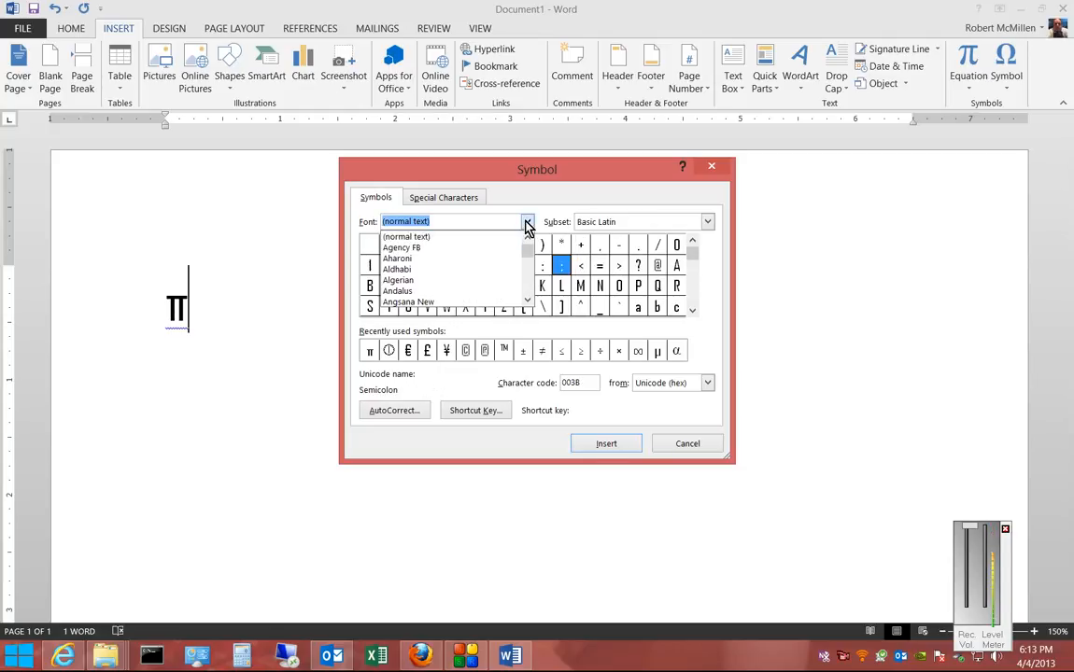
pyautogui.click(396, 280)
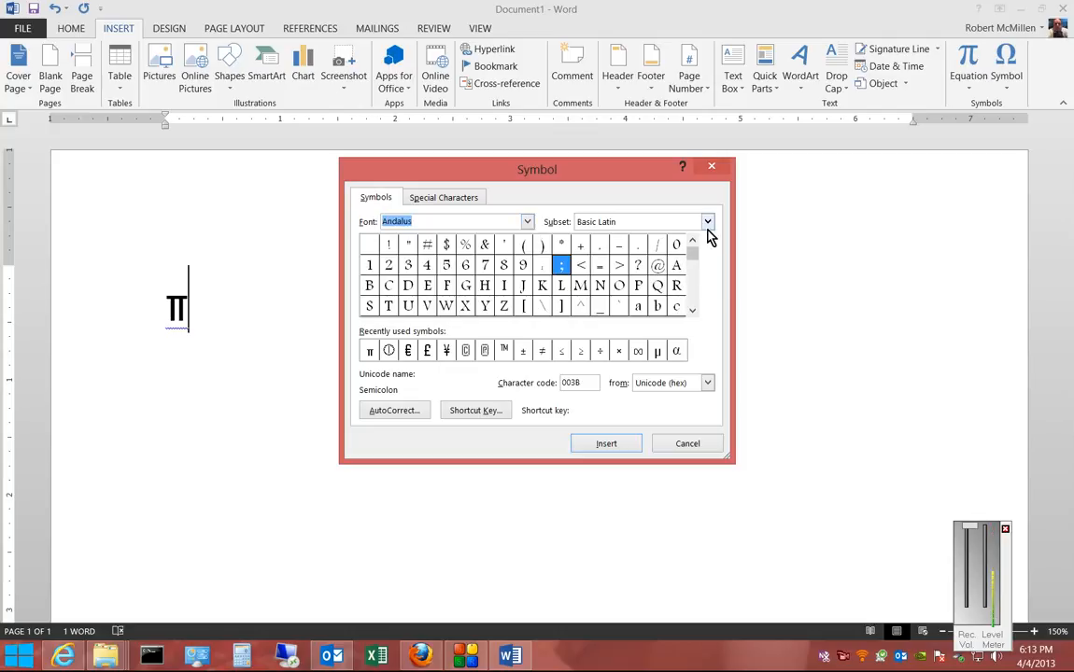
pyautogui.click(706, 220)
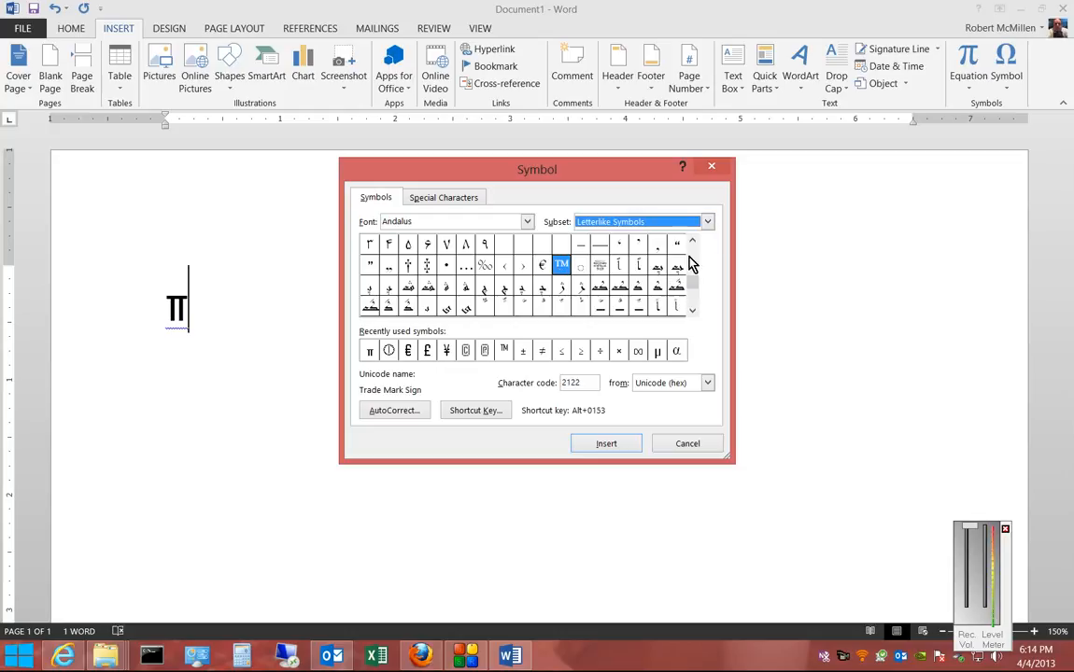
pyautogui.click(691, 241)
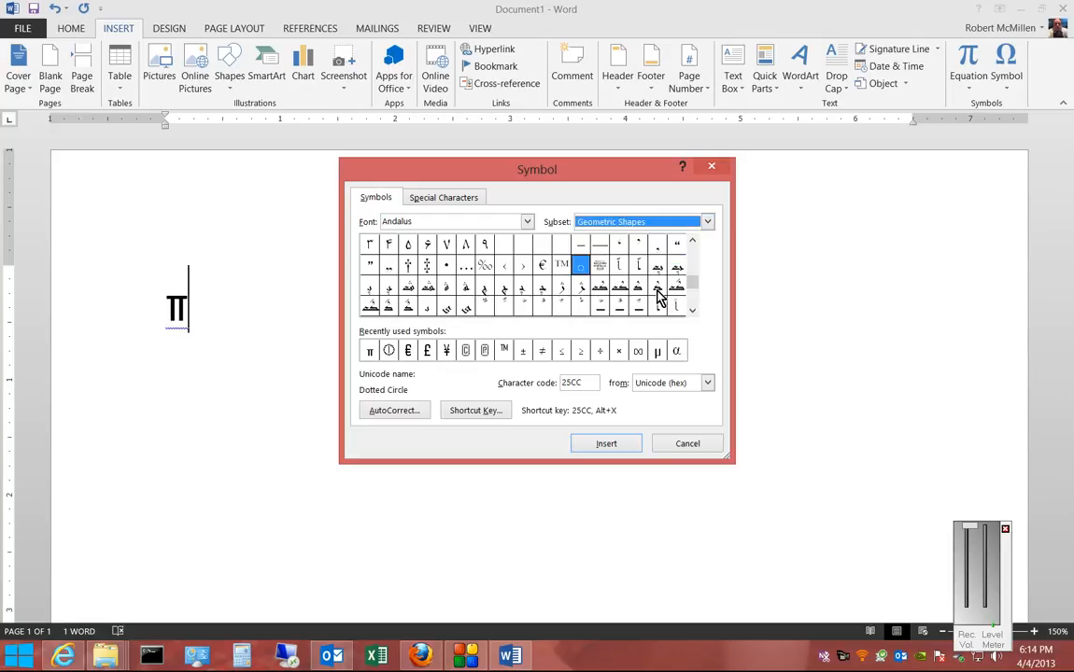
pyautogui.moveTo(393, 411)
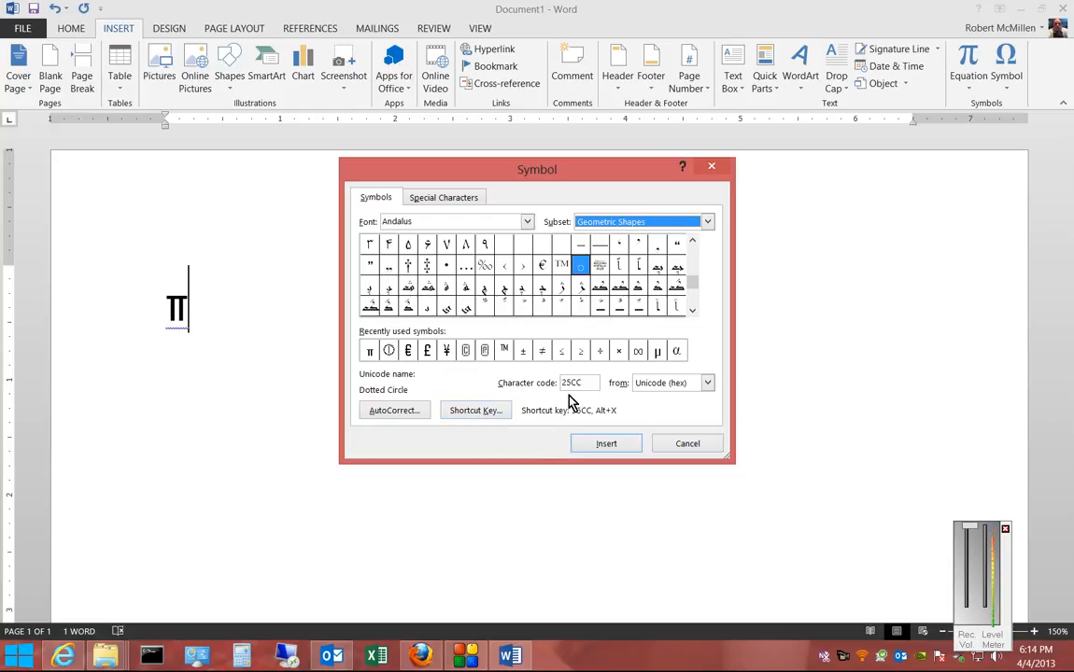
pyautogui.click(560, 265)
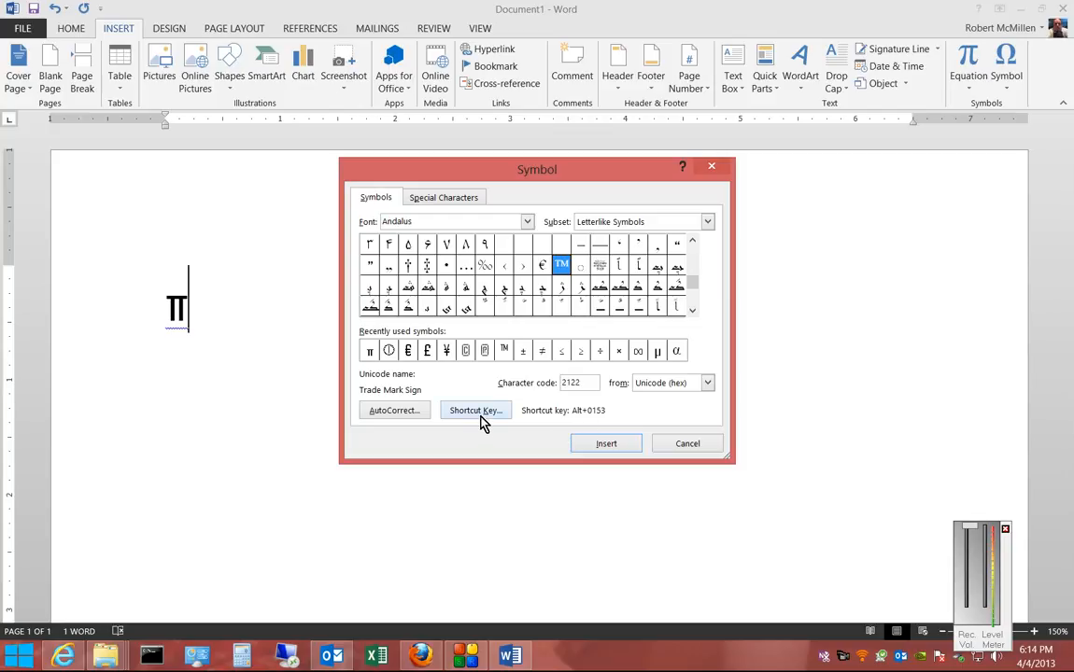
pyautogui.click(474, 411)
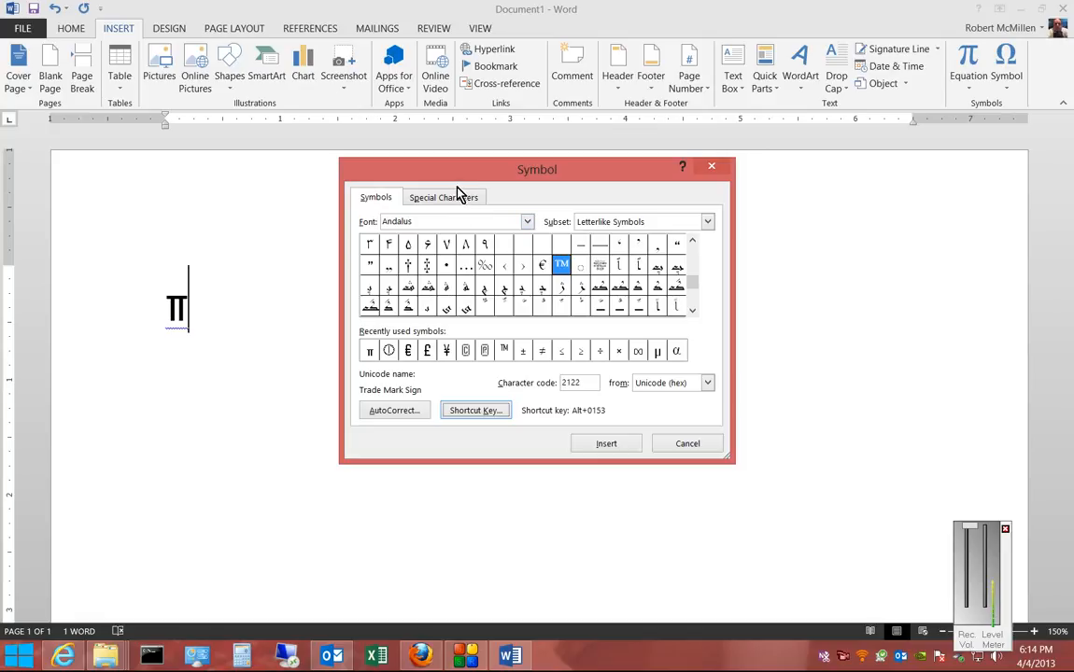
pyautogui.click(445, 198)
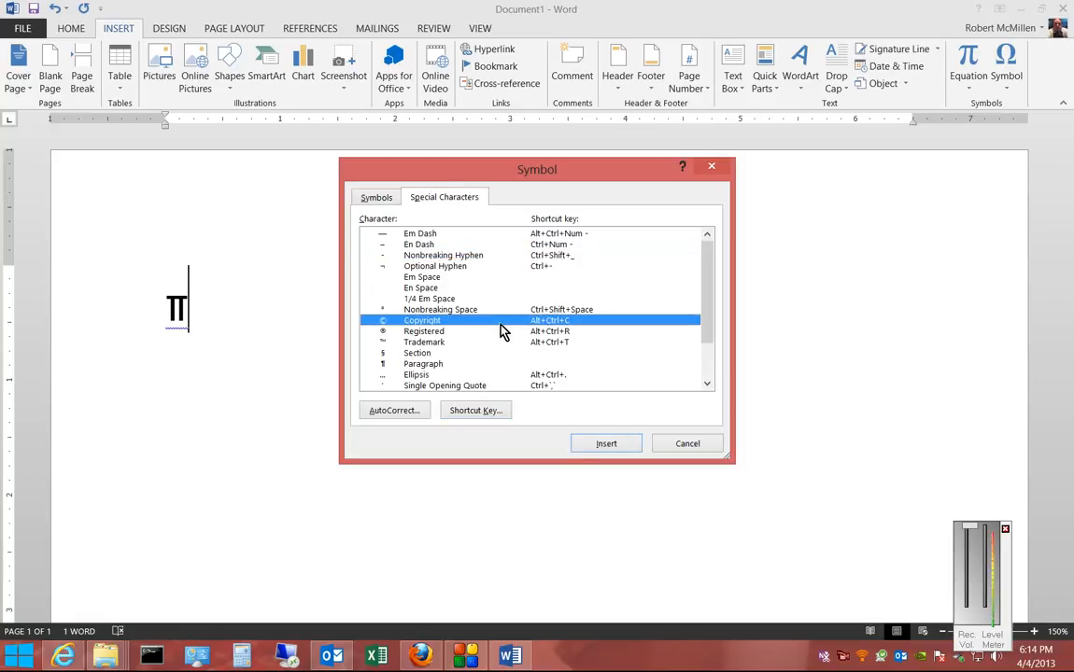
pyautogui.scroll(-3)
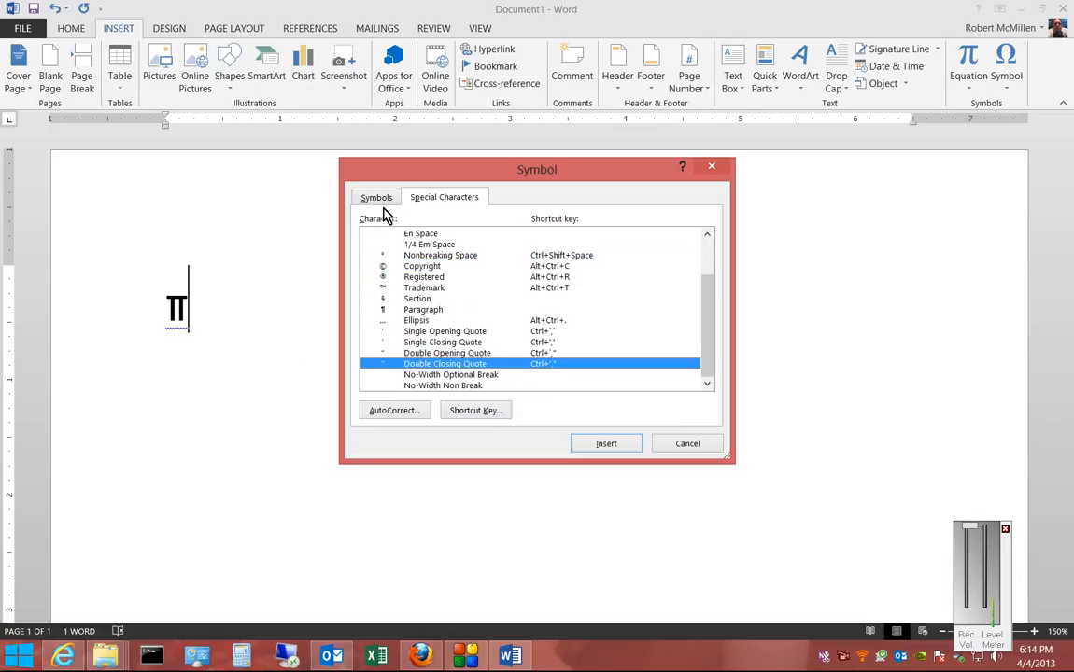
pyautogui.click(376, 198)
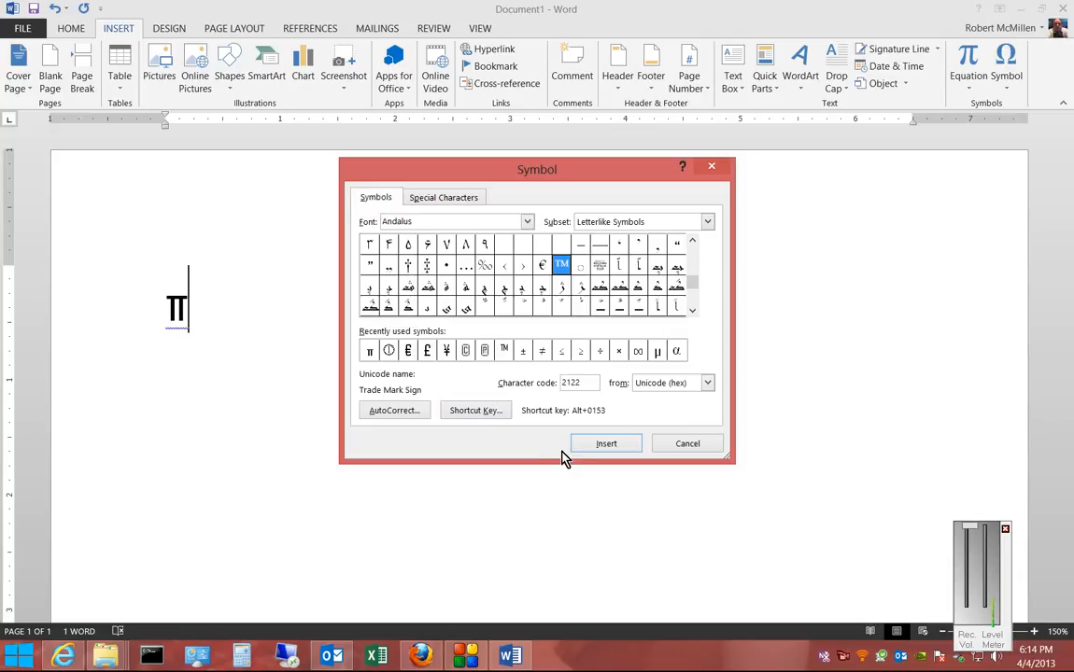
pyautogui.moveTo(687, 444)
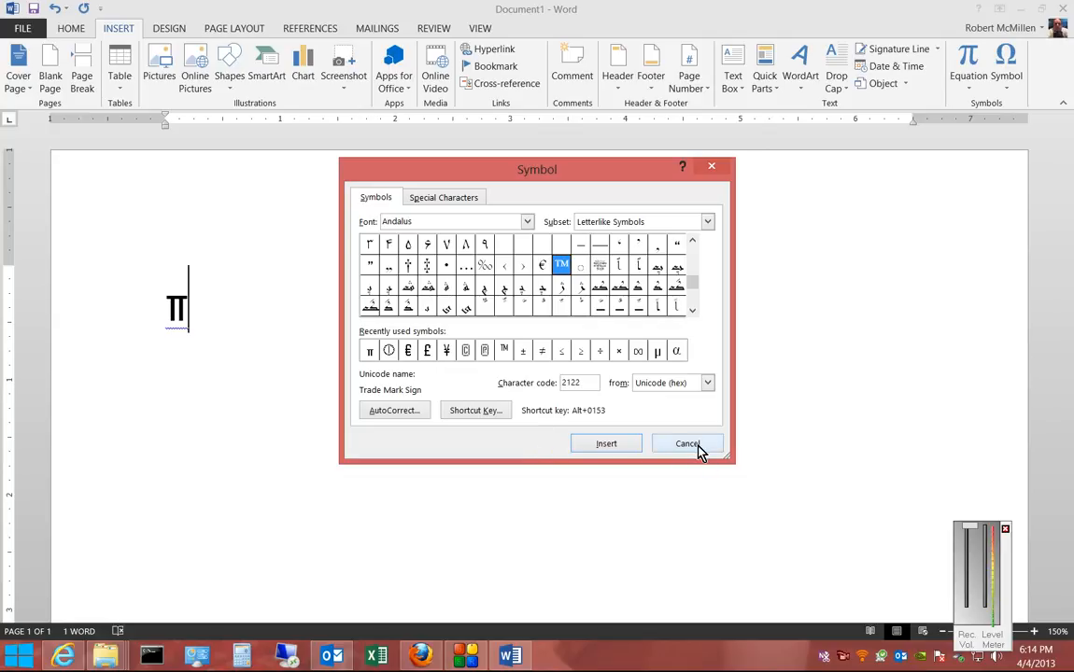